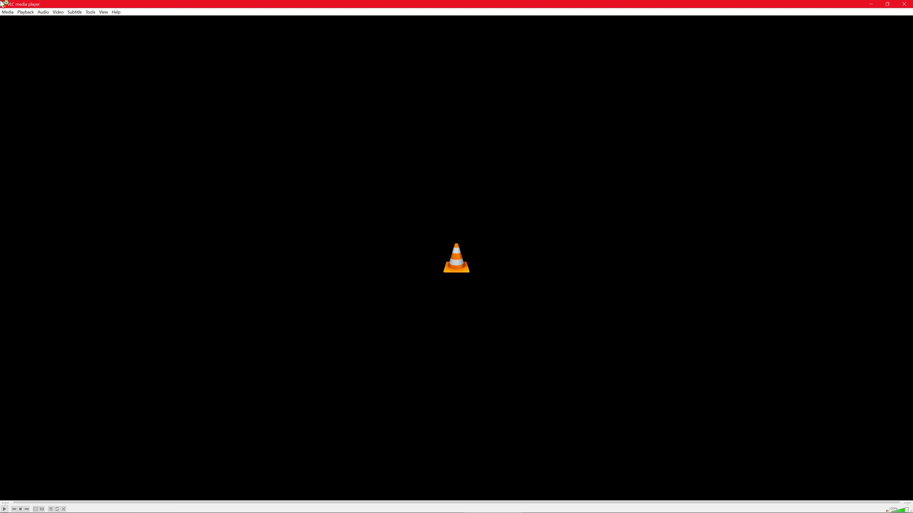
# Choose the CHICKEN_RUN DVD on drive D: as the disc source in Open Media.
pyautogui.click(8, 11)
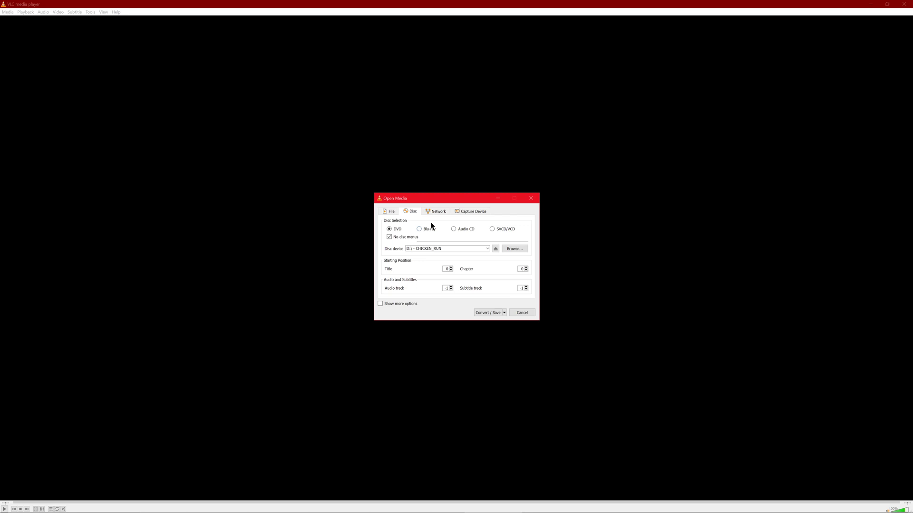
pyautogui.click(390, 211)
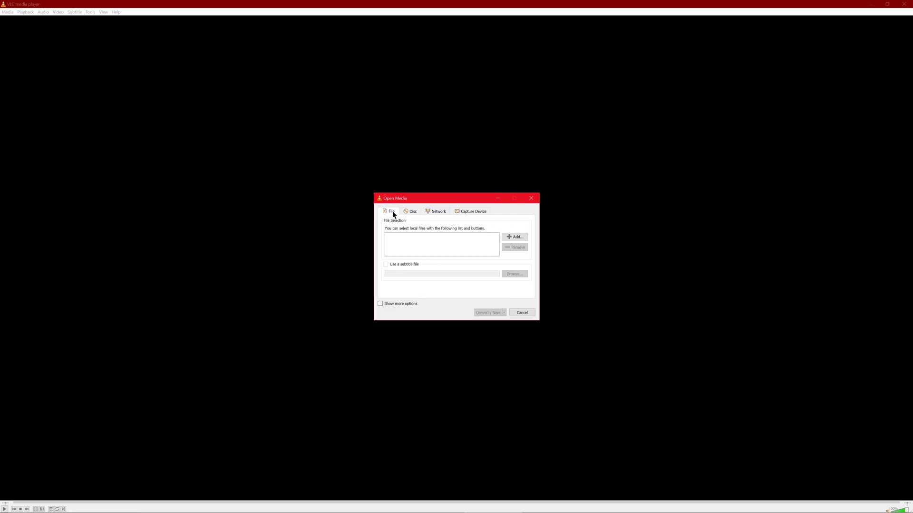
pyautogui.click(411, 211)
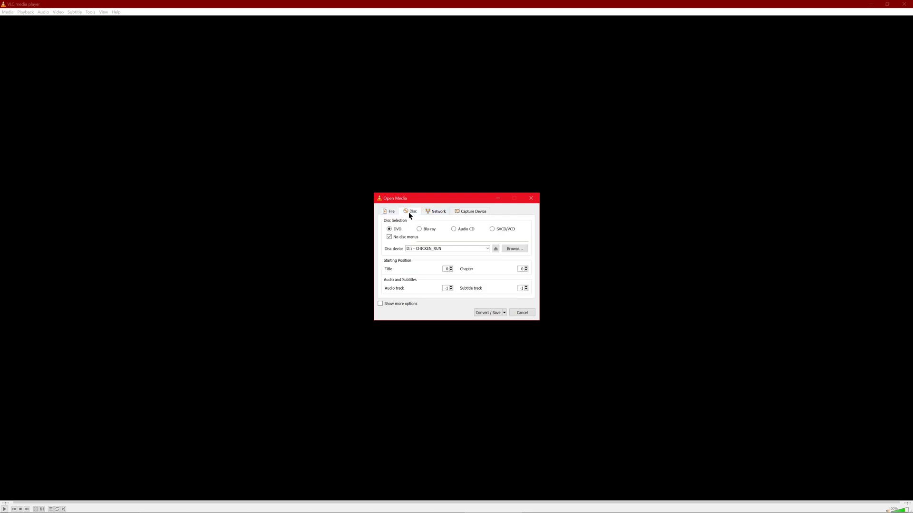
# Go to Convert/Save and inspect the H.264 + MP3 (MP4) profile without changing it.
pyautogui.click(489, 313)
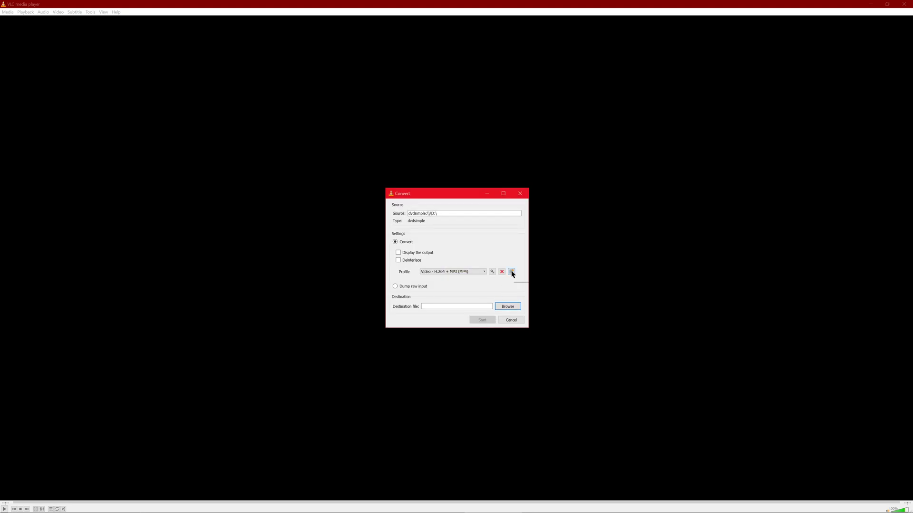
pyautogui.click(511, 271)
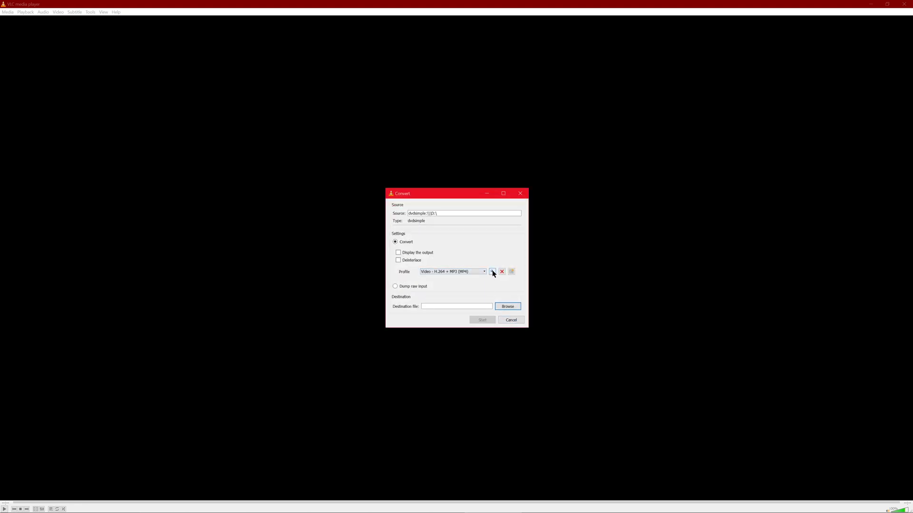
pyautogui.click(491, 271)
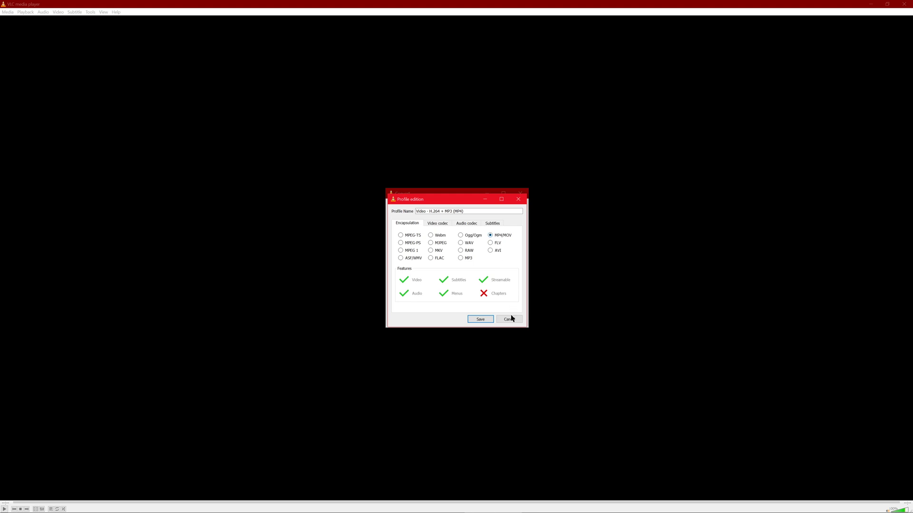
pyautogui.click(438, 222)
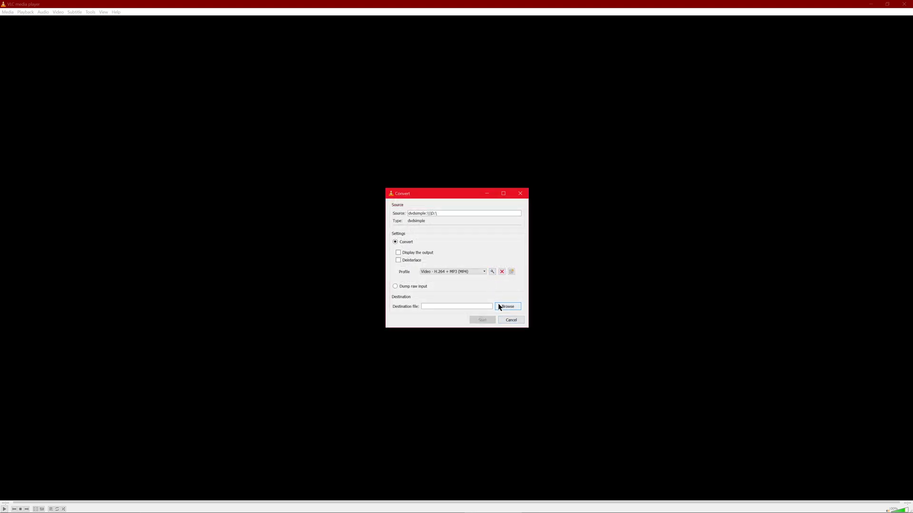
# Start a new profile with MP4/MOV encapsulation and the H-264 video codec.
pyautogui.click(512, 271)
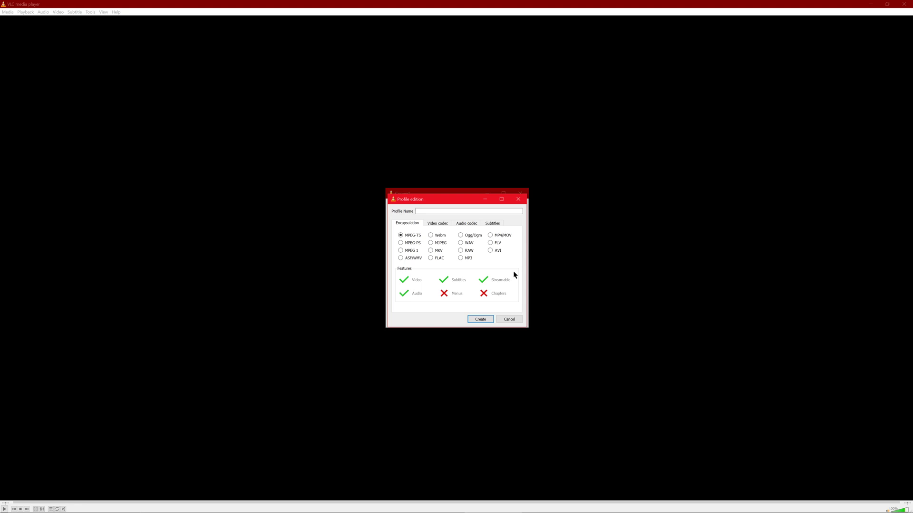
pyautogui.click(489, 235)
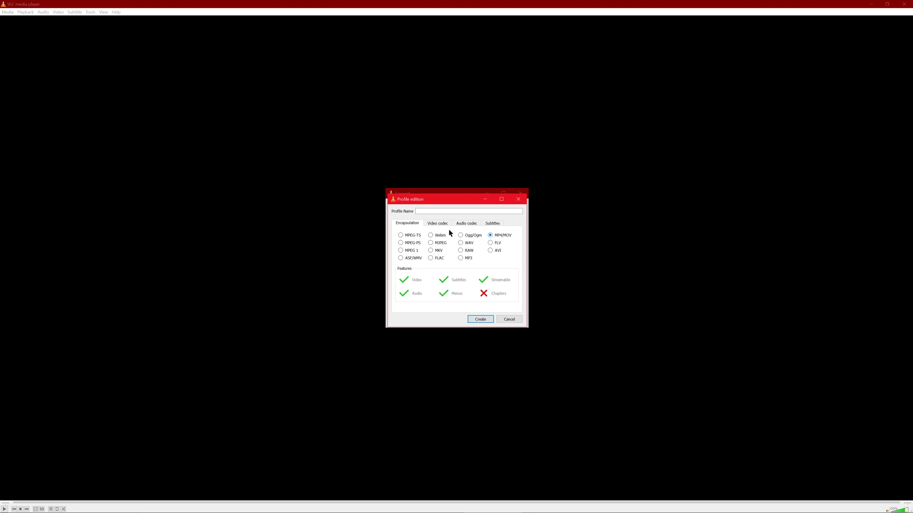
pyautogui.click(437, 222)
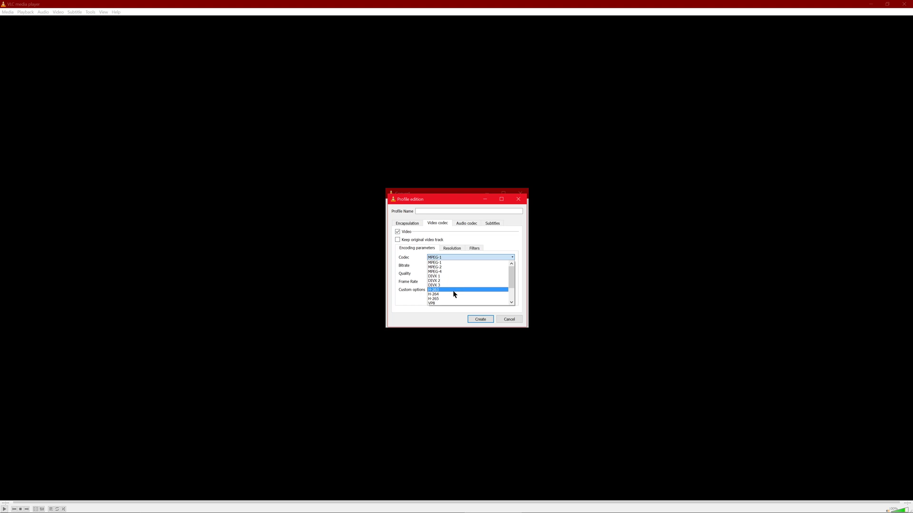
pyautogui.click(434, 290)
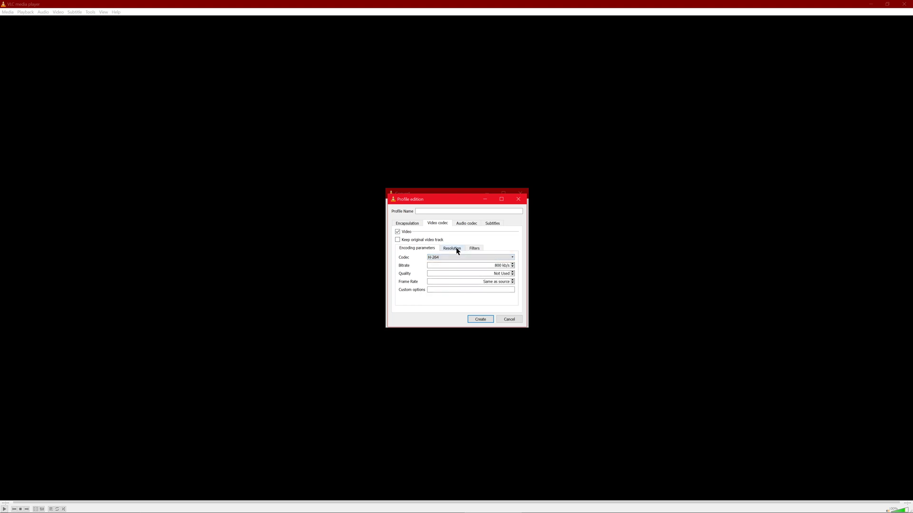
# Set the video to 480px frame height, bitrate not used, and 29.97 fps frame rate.
pyautogui.click(452, 248)
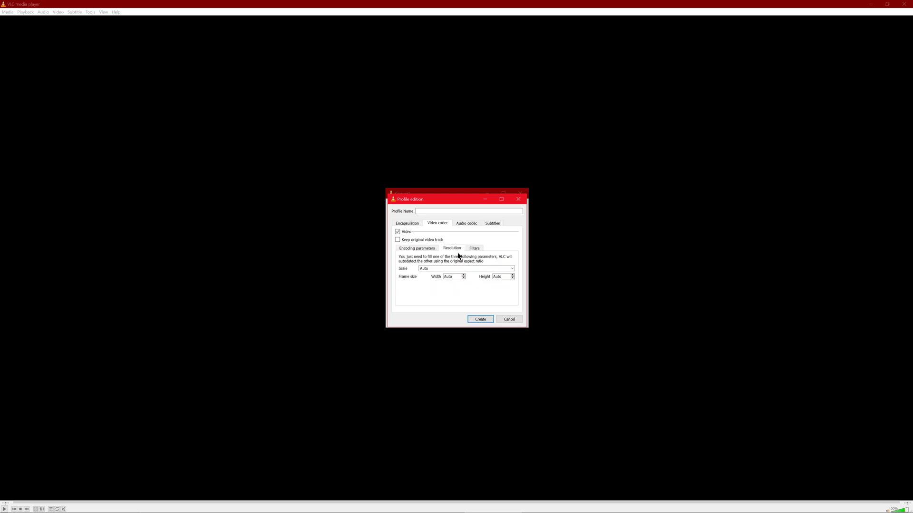
pyautogui.click(501, 277)
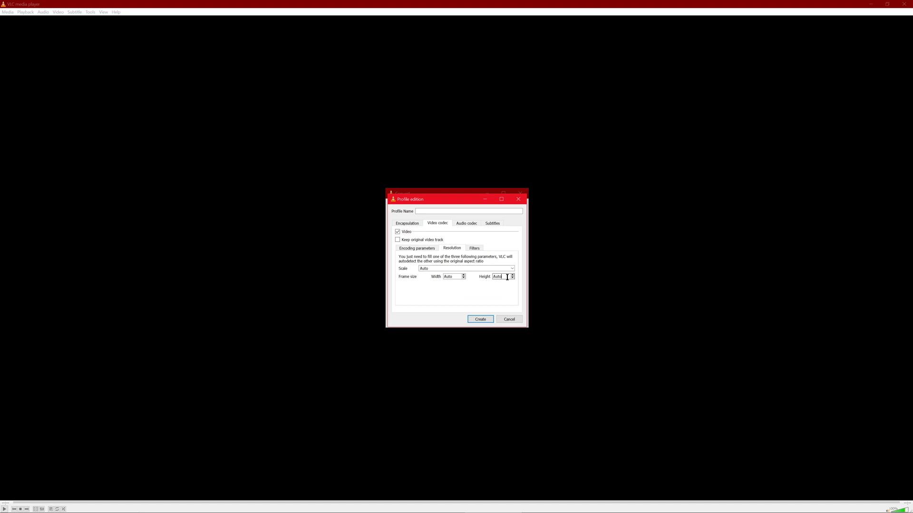
pyautogui.write('480px')
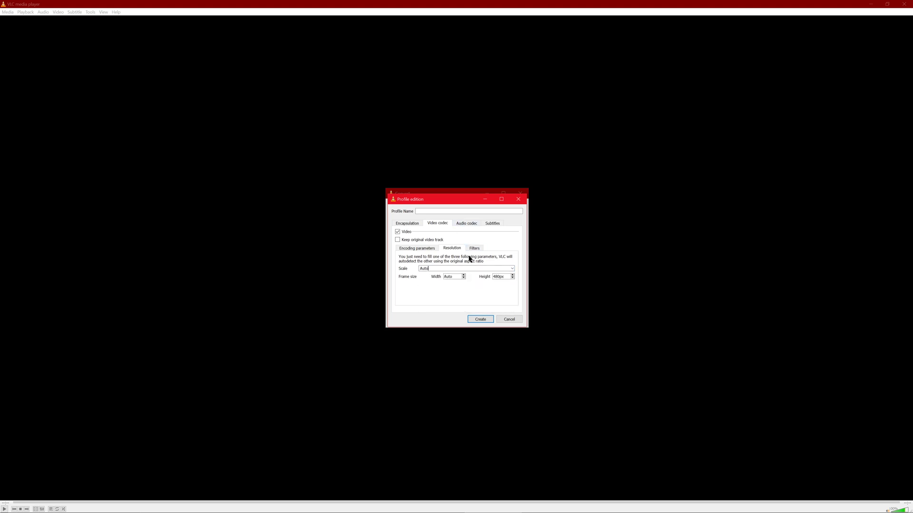
pyautogui.click(416, 248)
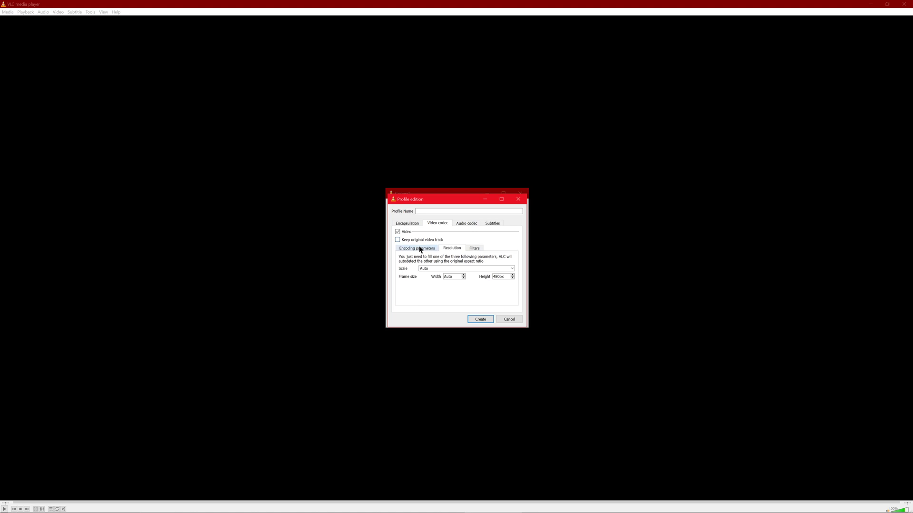
pyautogui.click(416, 249)
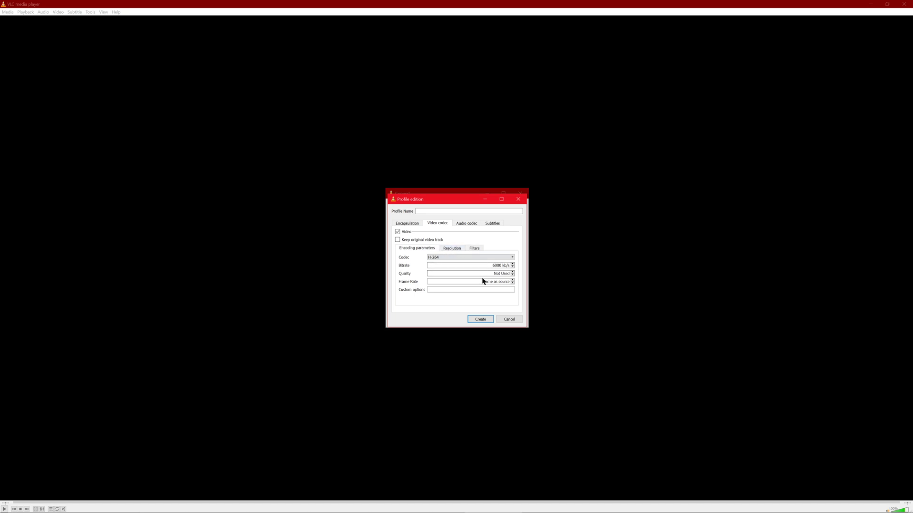
pyautogui.click(469, 282)
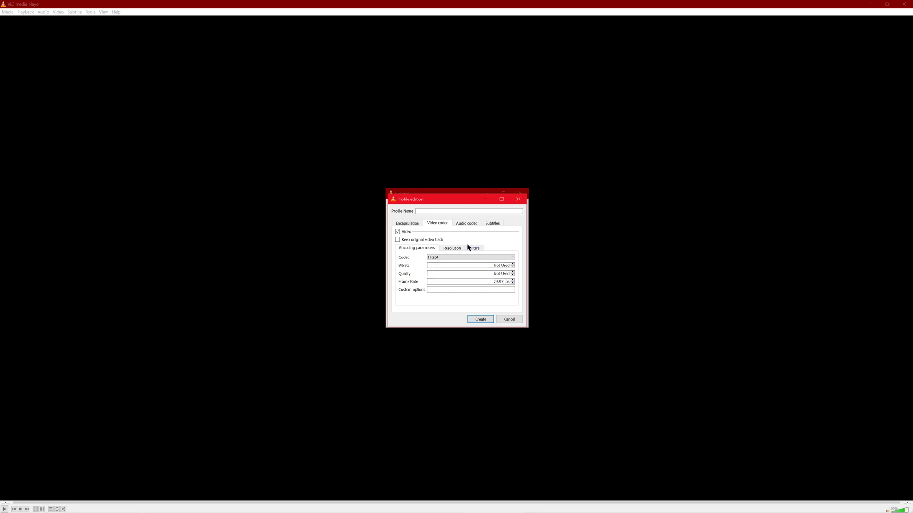
# Review the video filter list leaving all unchecked, then move to the audio settings.
pyautogui.click(473, 248)
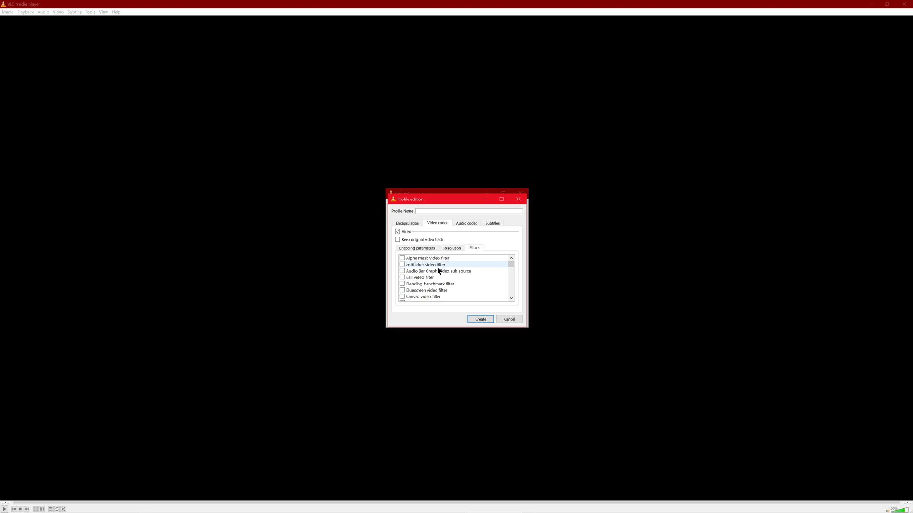
pyautogui.scroll(-3)
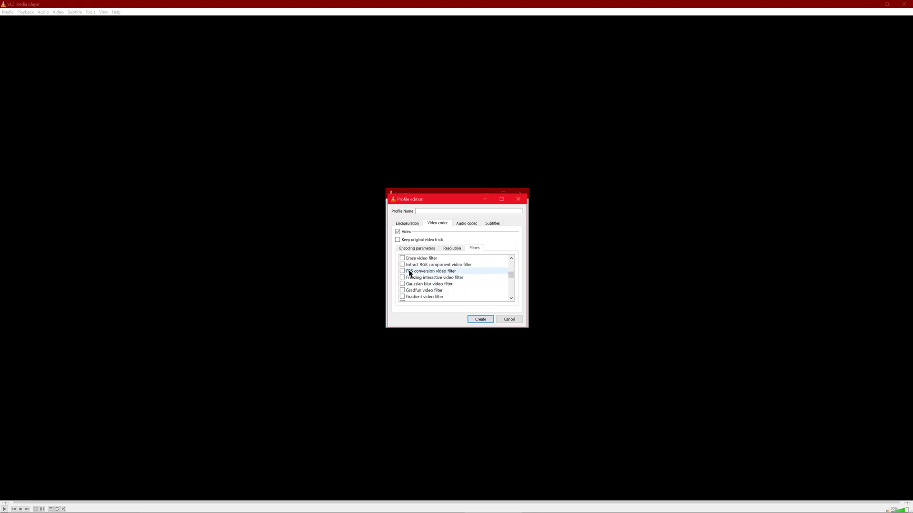
pyautogui.scroll(-3)
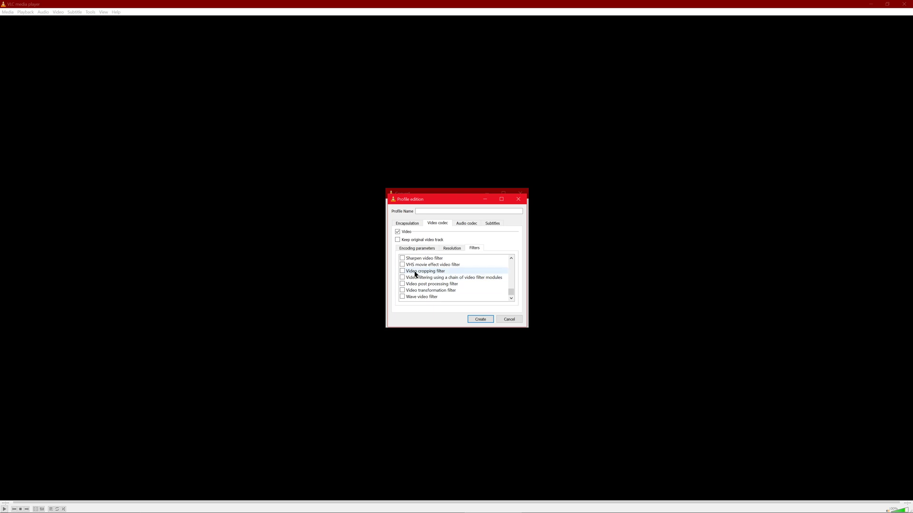
pyautogui.click(466, 223)
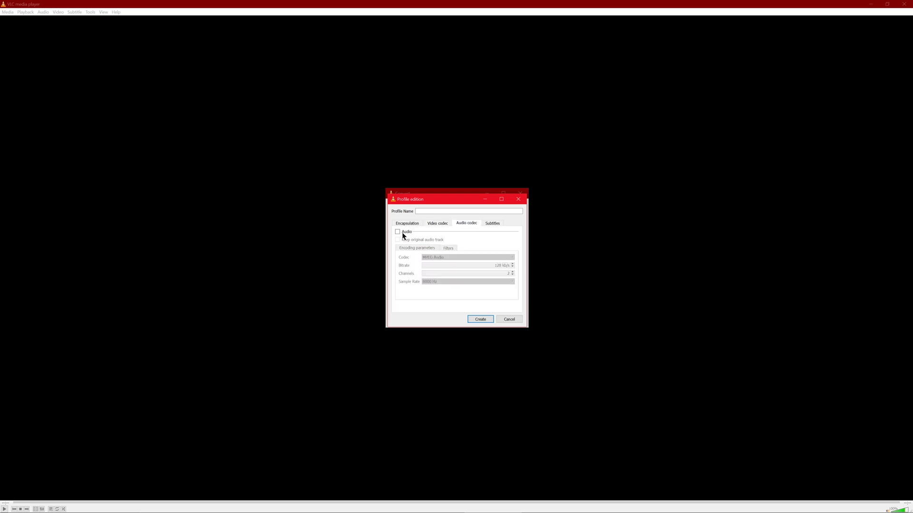
# Enable MPEG Audio at 192 kb/s bitrate and 44100 Hz sample rate.
pyautogui.click(397, 232)
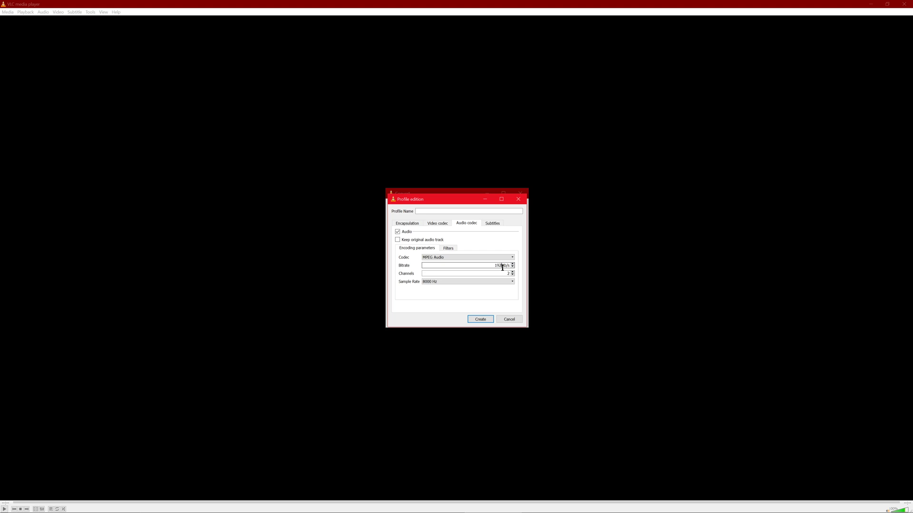
pyautogui.click(466, 282)
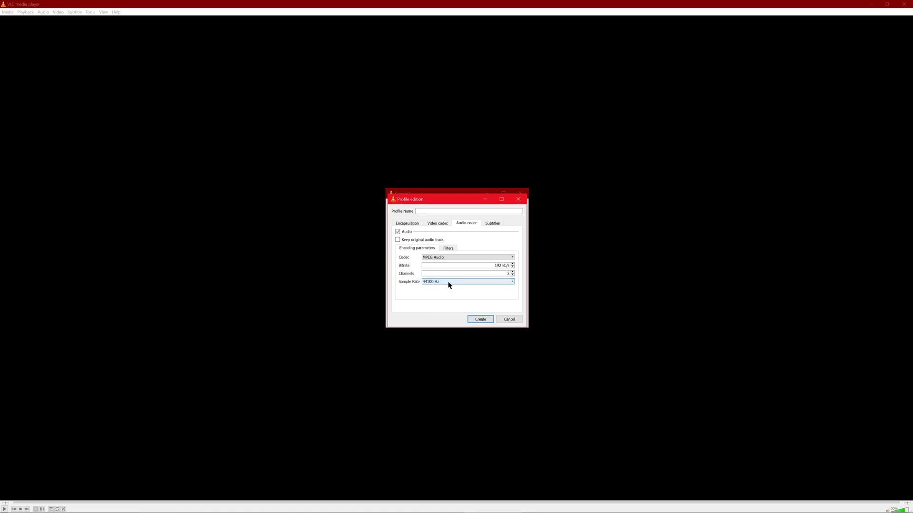
pyautogui.moveTo(457, 284)
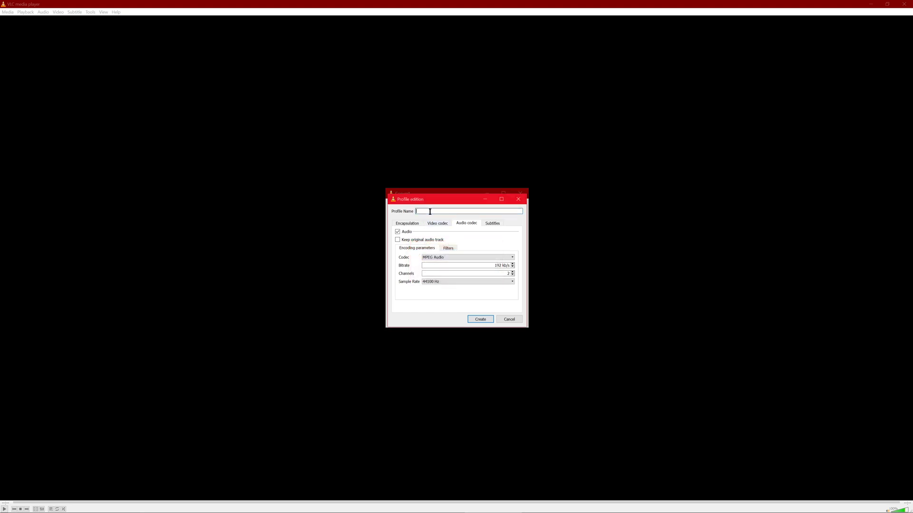
# Save the profile as 480P and set the destination file to ChickenRun.mp4.
pyautogui.write('480P')
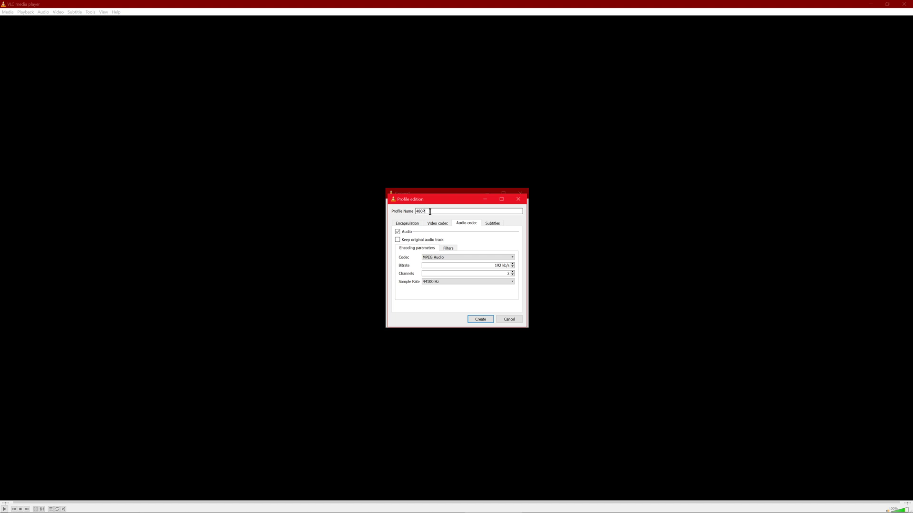
pyautogui.click(479, 319)
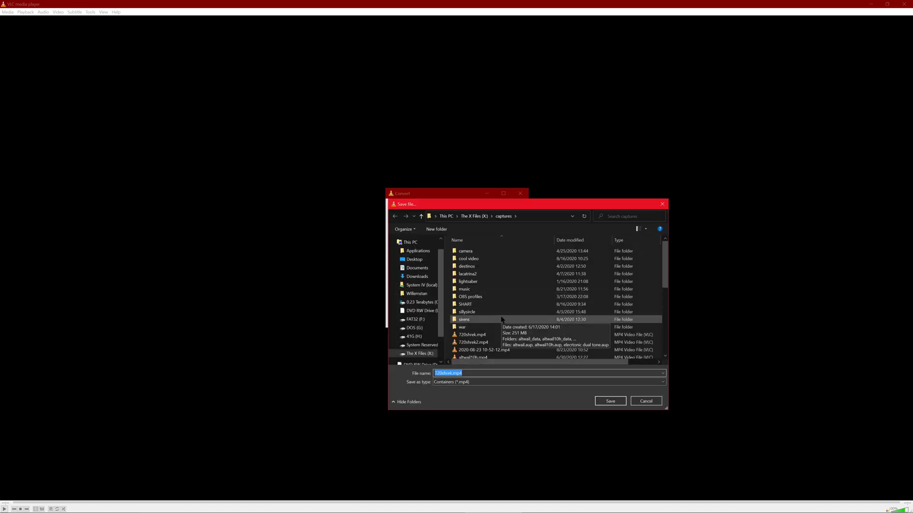
pyautogui.scroll(-3)
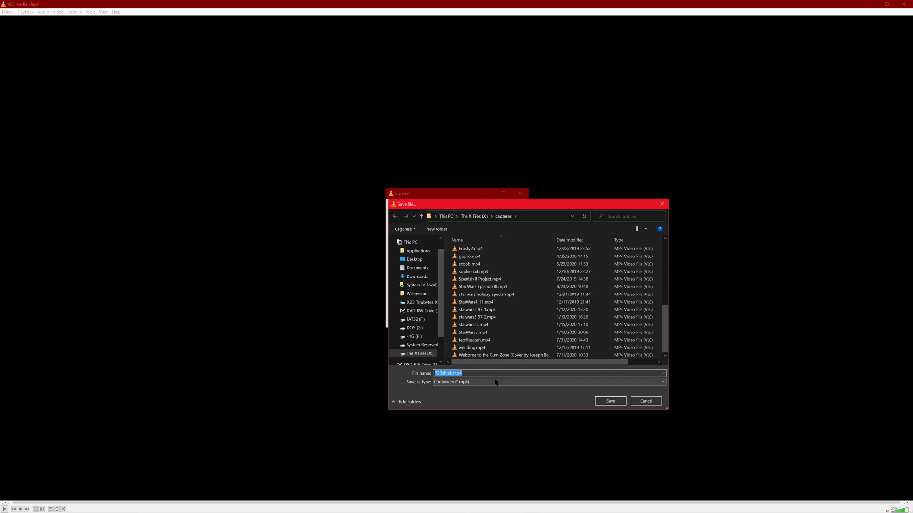
pyautogui.write('ChickenRun.mp4')
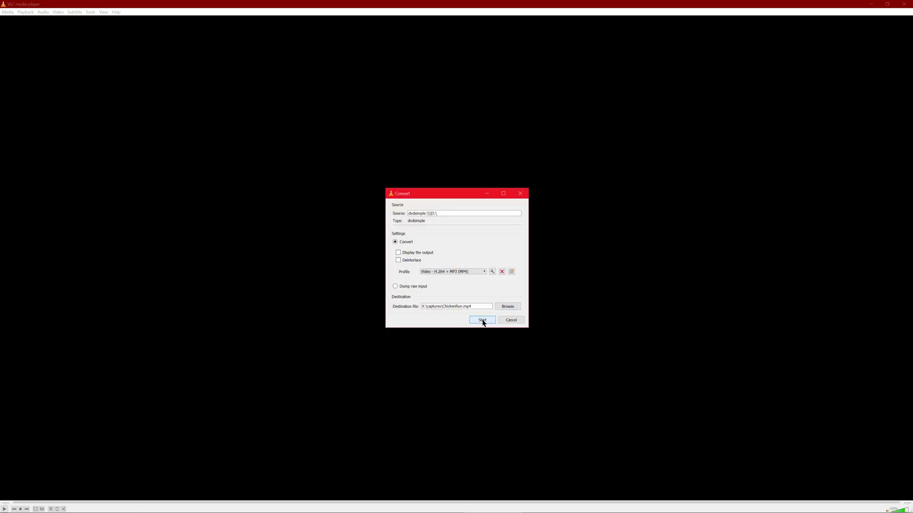
# Start converting the DVD to ChickenRun.mp4 with the 480P profile.
pyautogui.click(482, 320)
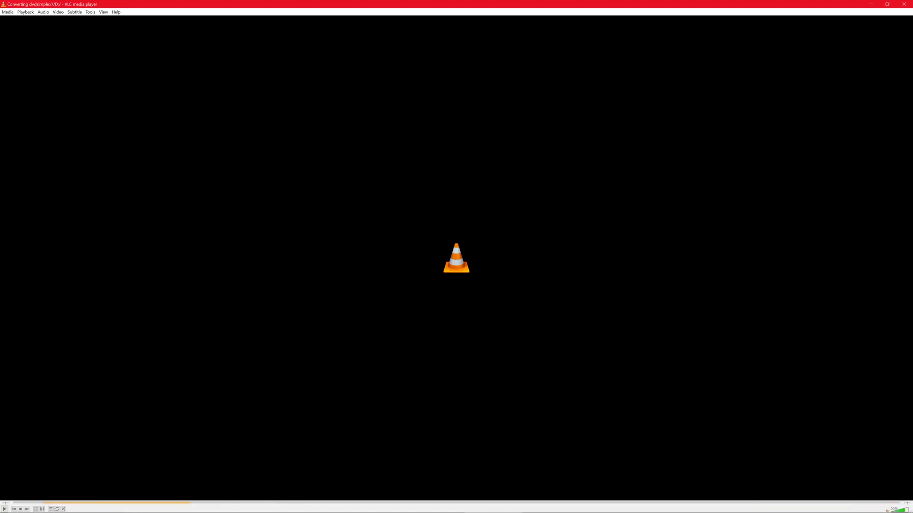